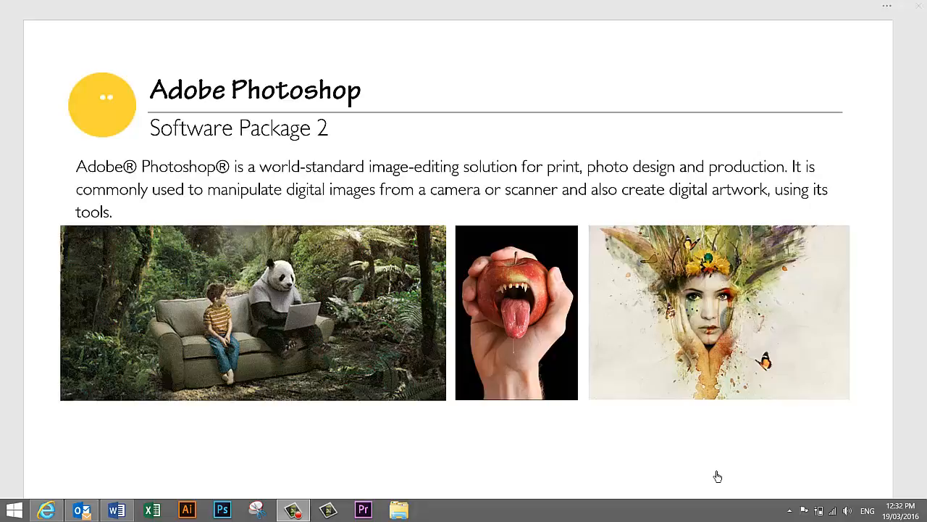
{"action": "mouse_move", "coordinate": [719, 475]}
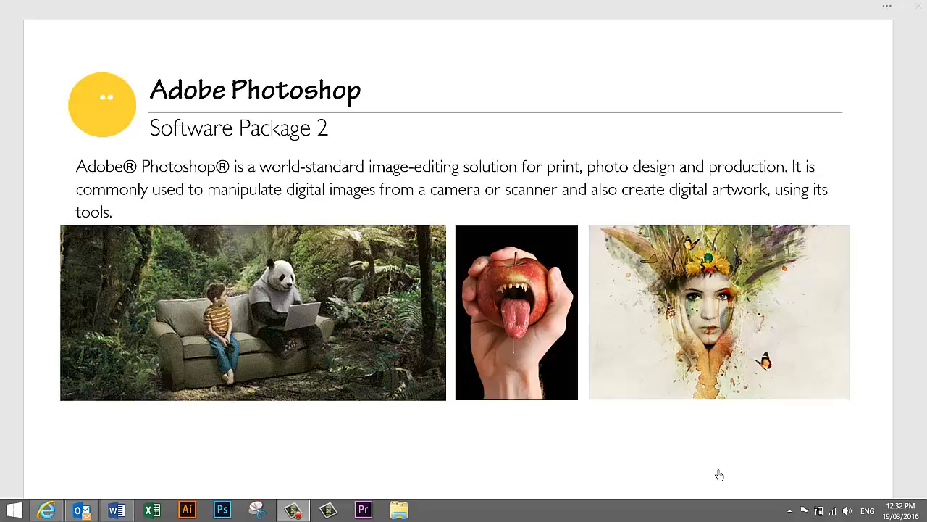
- Go to the senior school TAS page from the Curricular menu
{"action": "scroll", "scroll_direction": "down", "scroll_amount": 3}
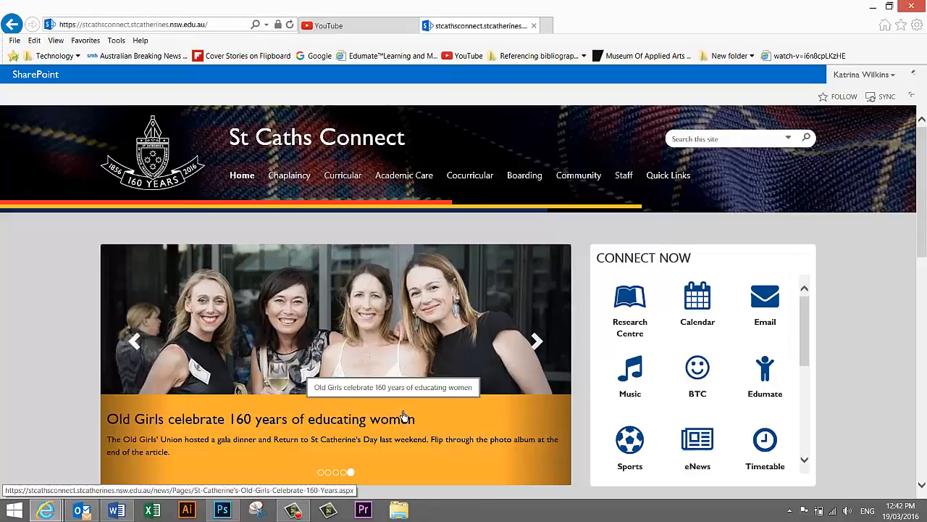
{"action": "mouse_move", "coordinate": [747, 281]}
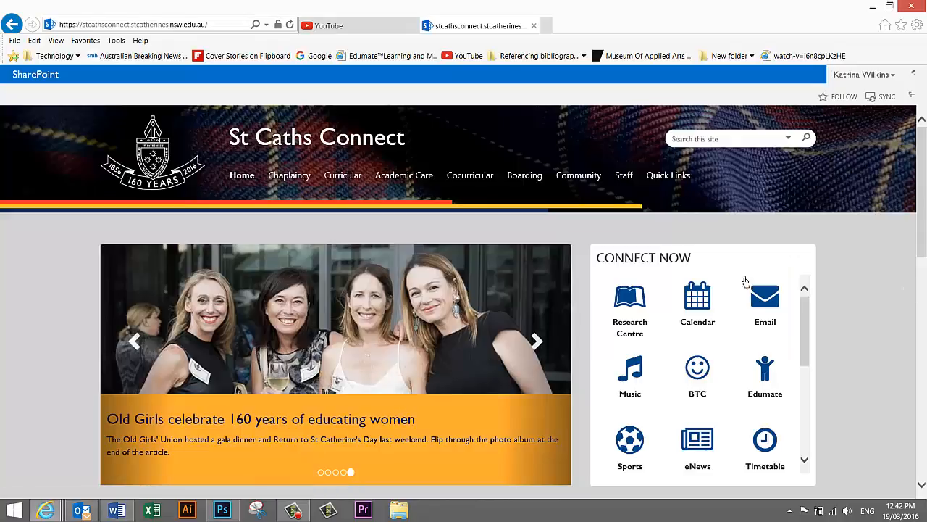
{"action": "left_click", "coordinate": [343, 175]}
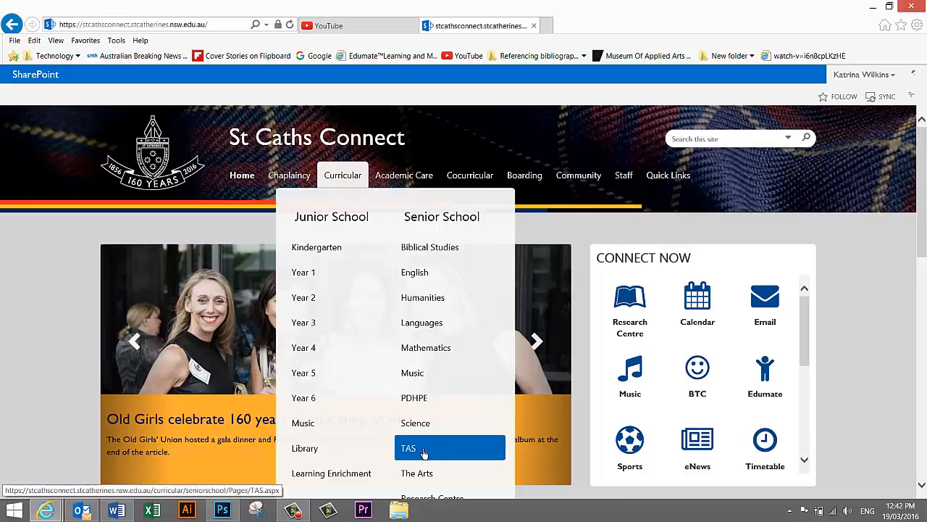
{"action": "left_click", "coordinate": [407, 447]}
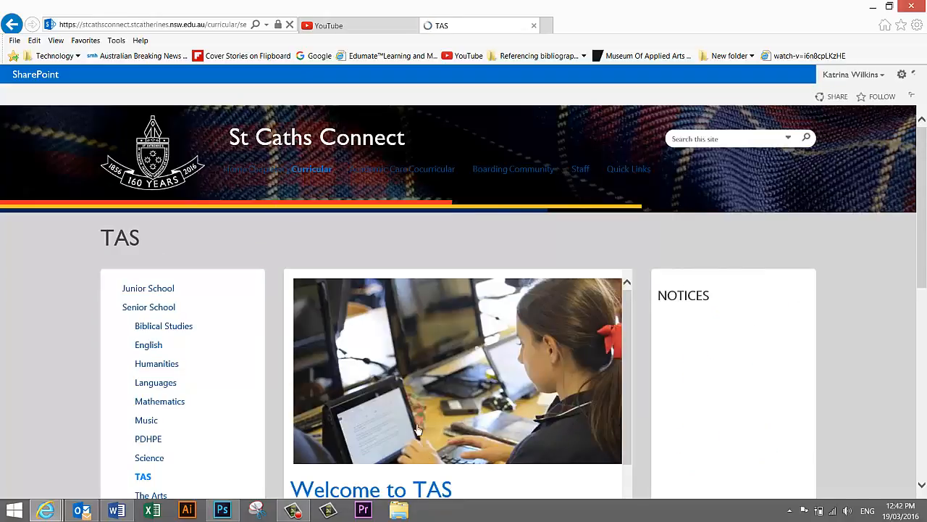
- Open the Year 7 Technology folder and display the rubberduck image
{"action": "scroll", "scroll_direction": "down", "scroll_amount": 3}
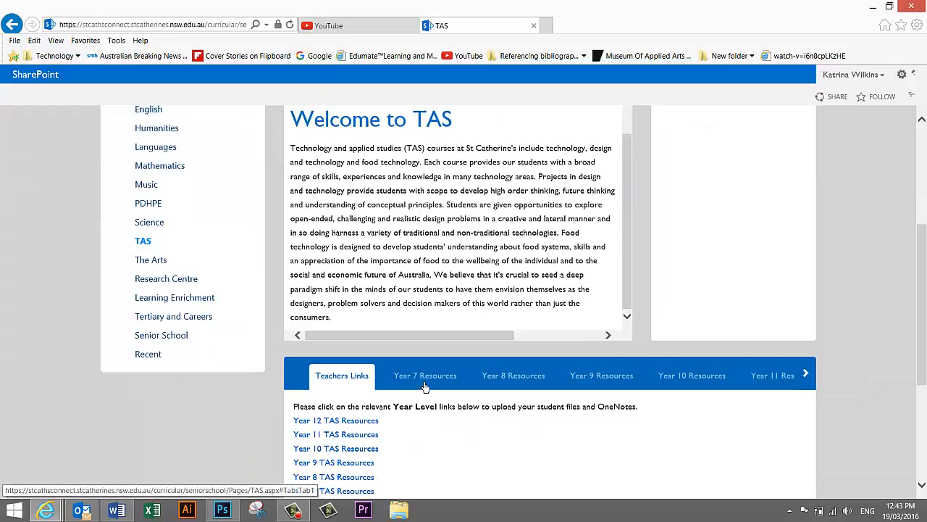
{"action": "left_click", "coordinate": [425, 376]}
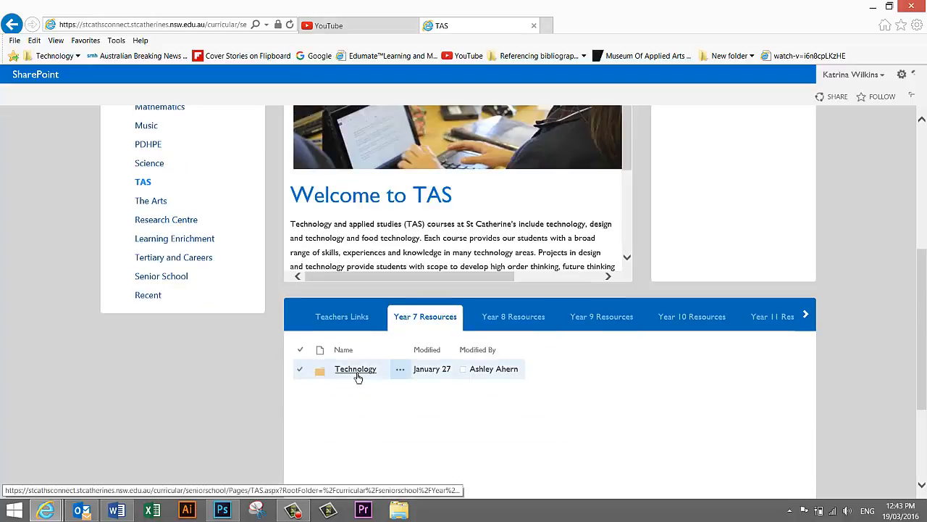
{"action": "left_click", "coordinate": [355, 369]}
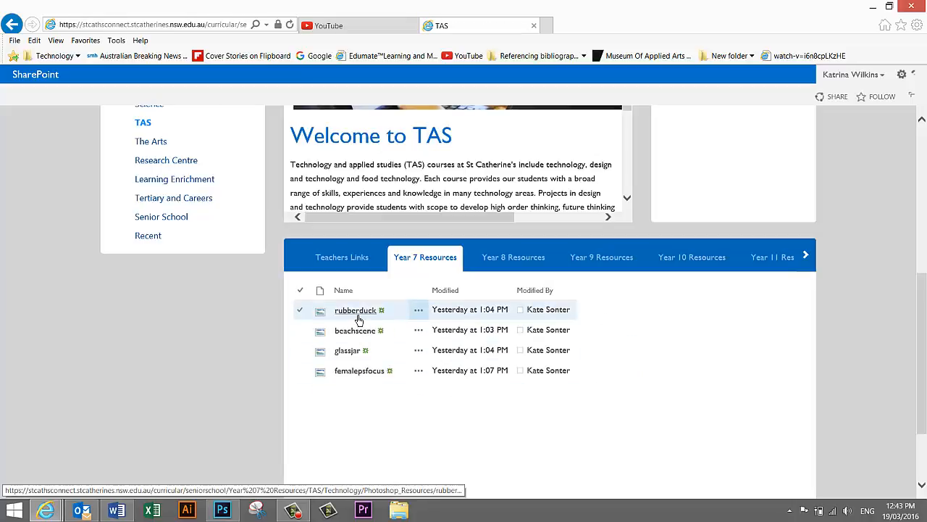
{"action": "left_click", "coordinate": [354, 310]}
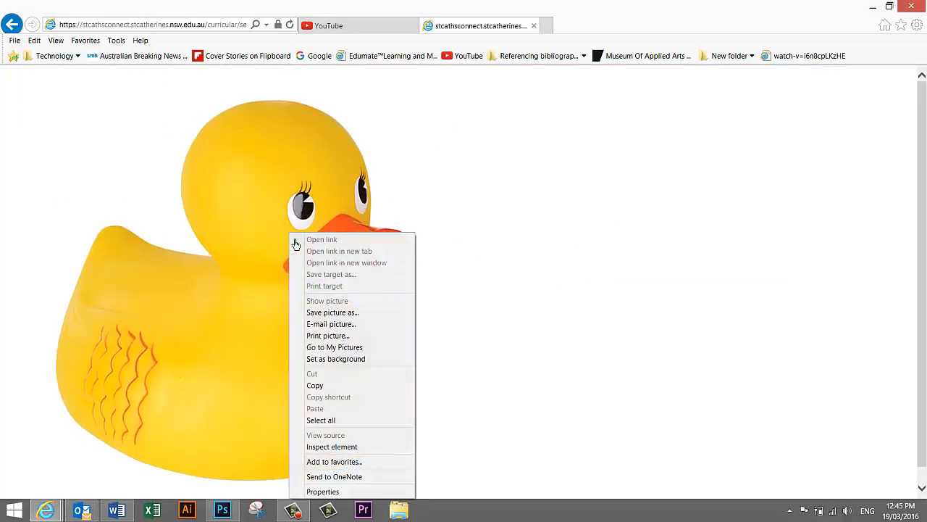
{"action": "mouse_move", "coordinate": [331, 312]}
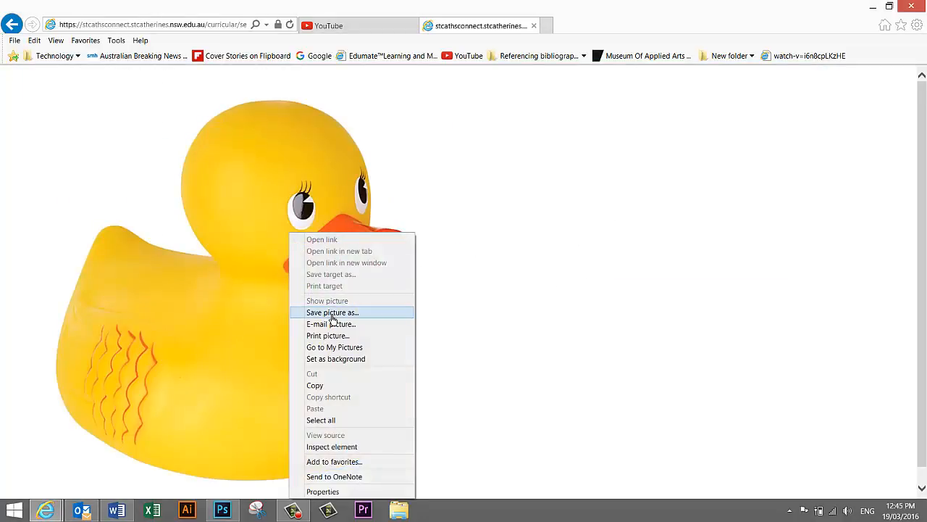
- Save rubberduck.jpg into '2 Photoshop tutorials and resources', then return to the Year 7 resources
{"action": "left_click", "coordinate": [331, 312]}
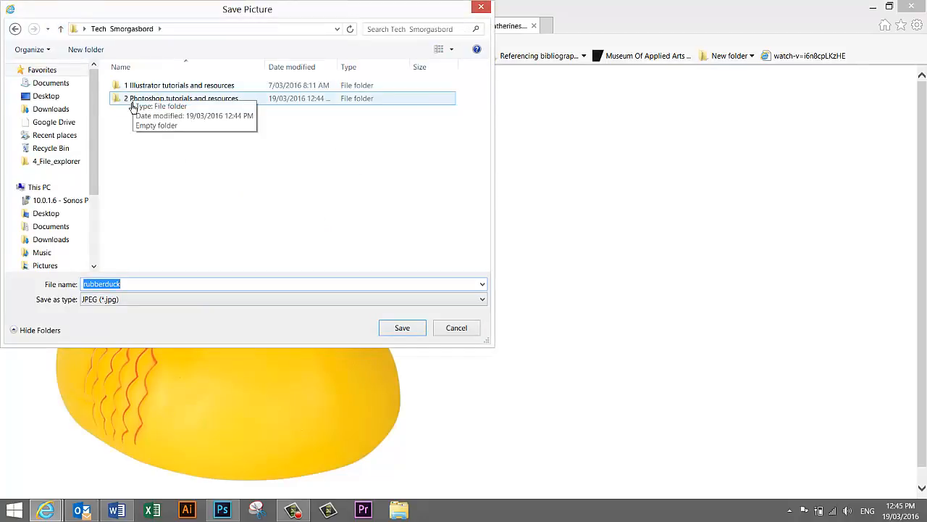
{"action": "mouse_move", "coordinate": [274, 114]}
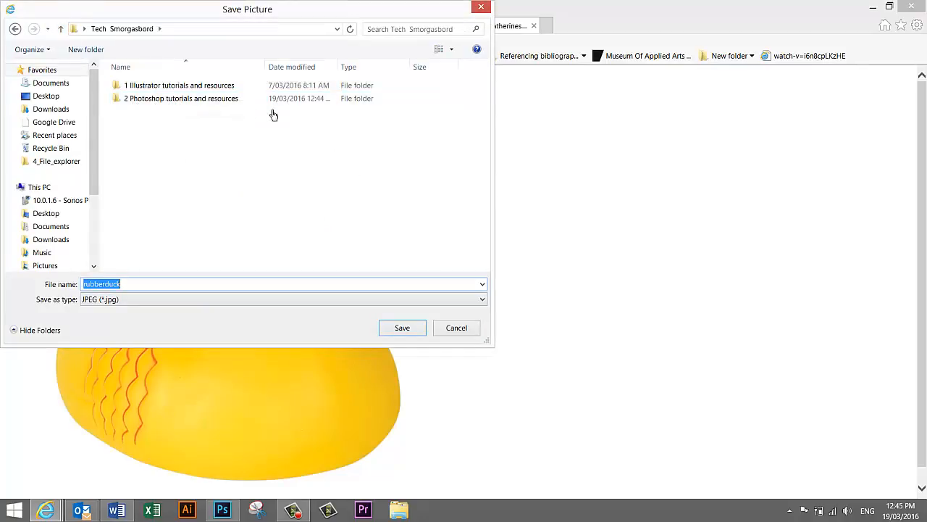
{"action": "double_click", "coordinate": [181, 98]}
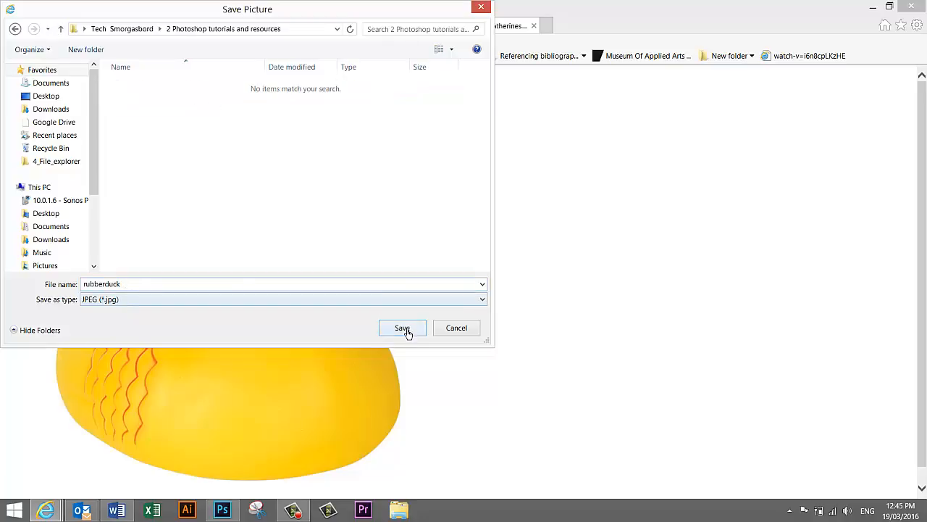
{"action": "left_click", "coordinate": [402, 328]}
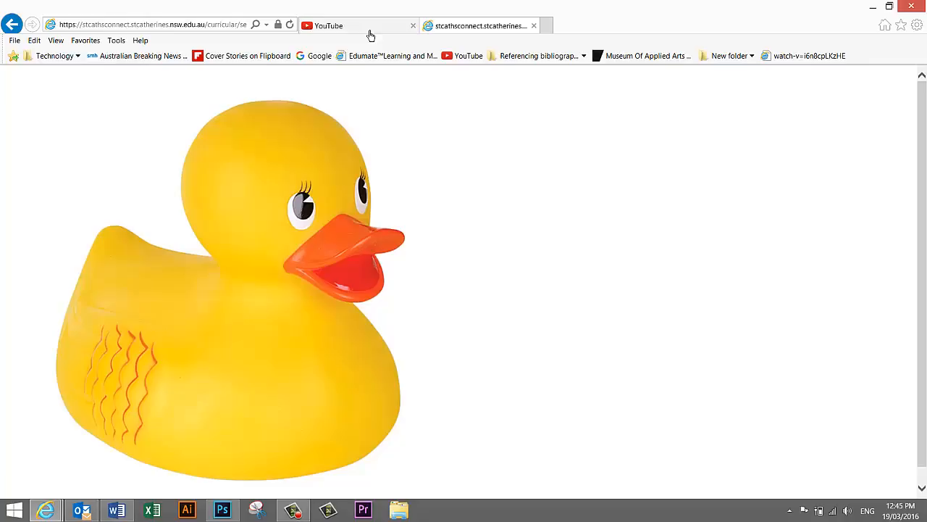
{"action": "mouse_move", "coordinate": [11, 23]}
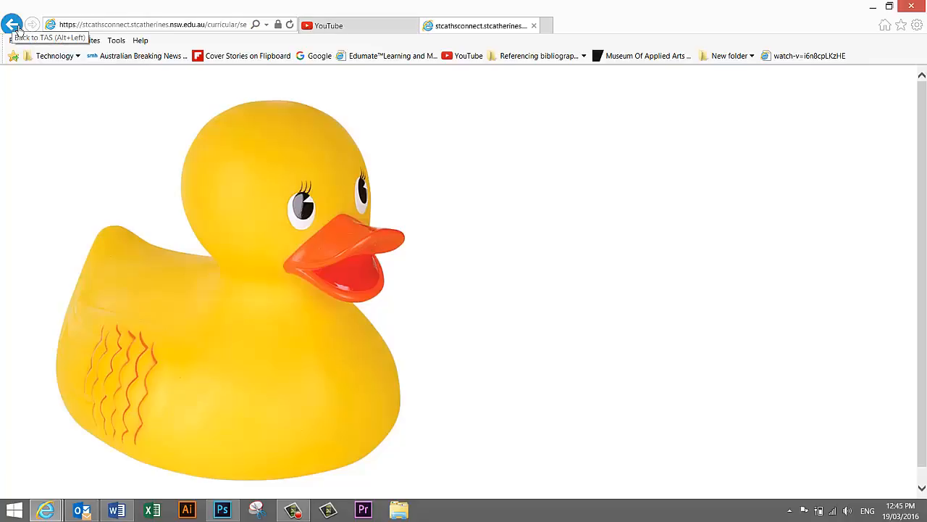
{"action": "left_click", "coordinate": [12, 24]}
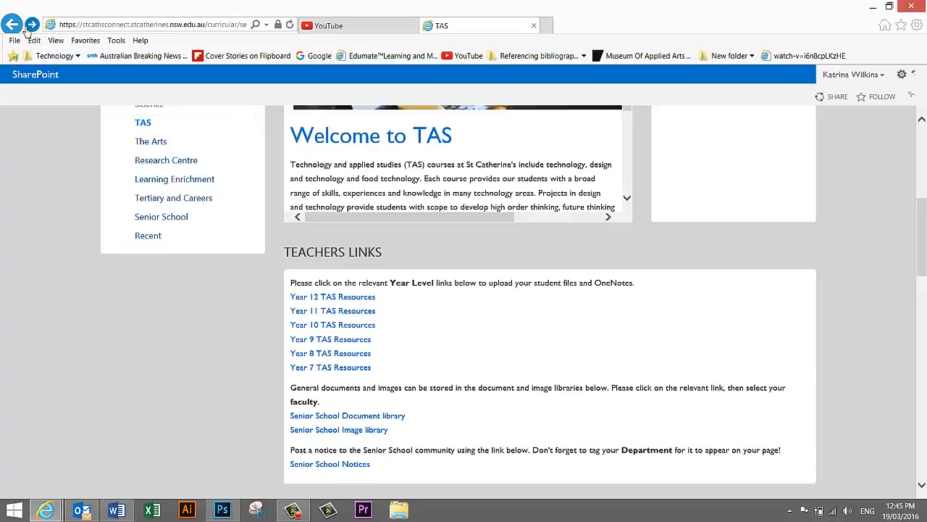
{"action": "left_click", "coordinate": [331, 366]}
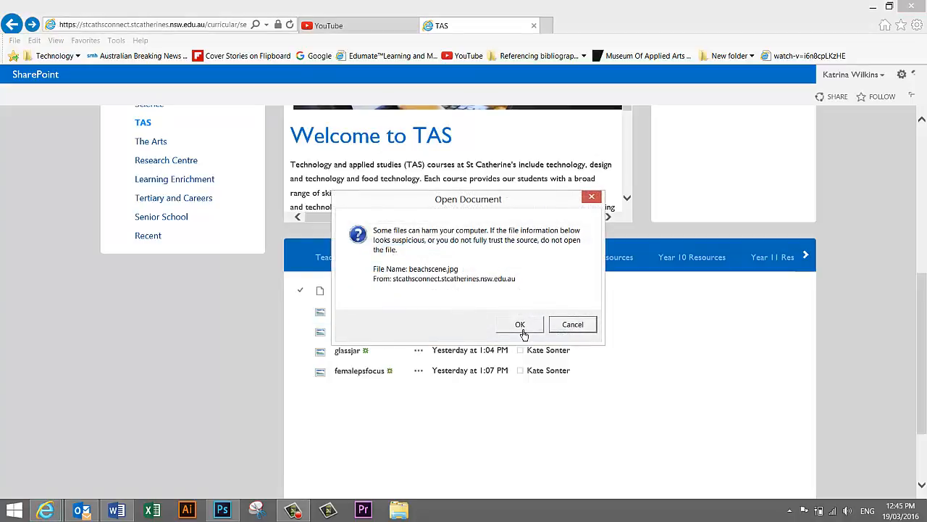
- Open beachscene.jpg and save the beach scene picture to the computer
{"action": "left_click", "coordinate": [519, 324]}
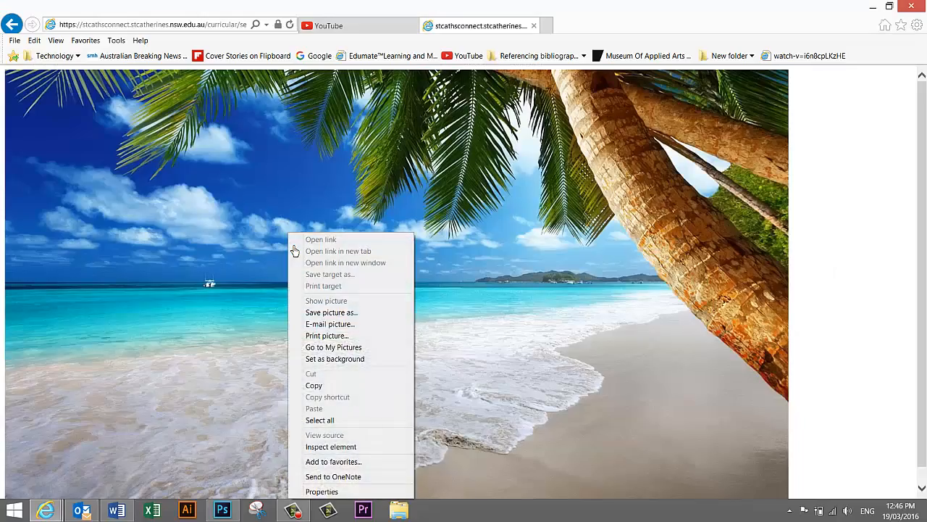
{"action": "left_click", "coordinate": [331, 312]}
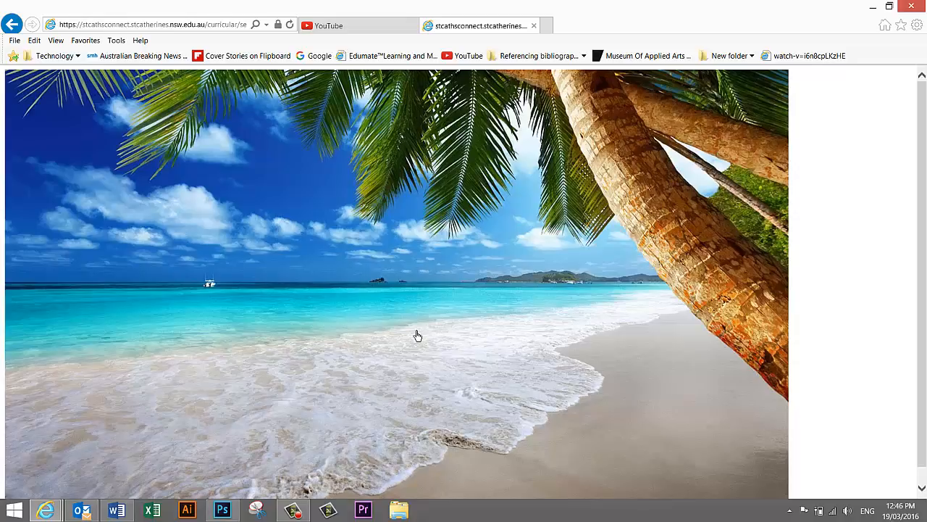
{"action": "mouse_move", "coordinate": [382, 299]}
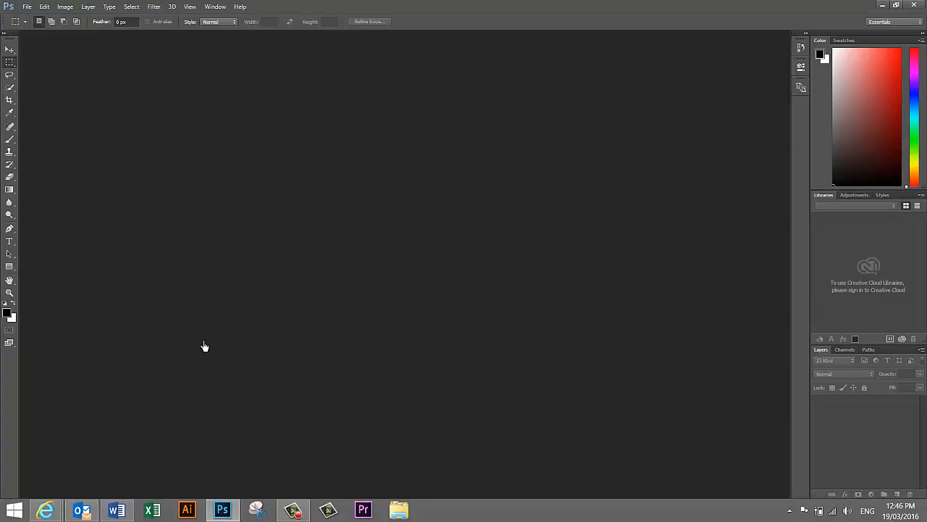
- Open rubberduck.jpg from Desktop > Tech Smorgasbord > 2 Photoshop tutorials and resources
{"action": "left_click", "coordinate": [27, 7]}
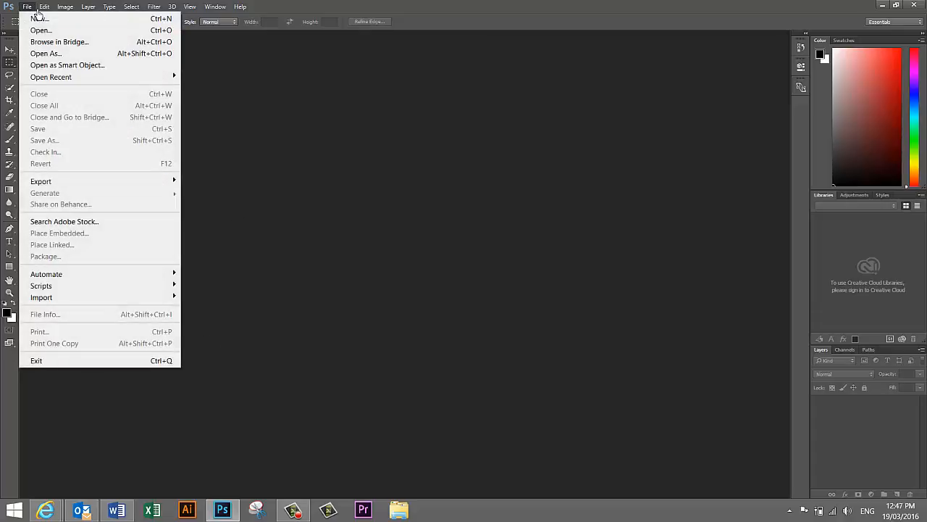
{"action": "left_click", "coordinate": [42, 30]}
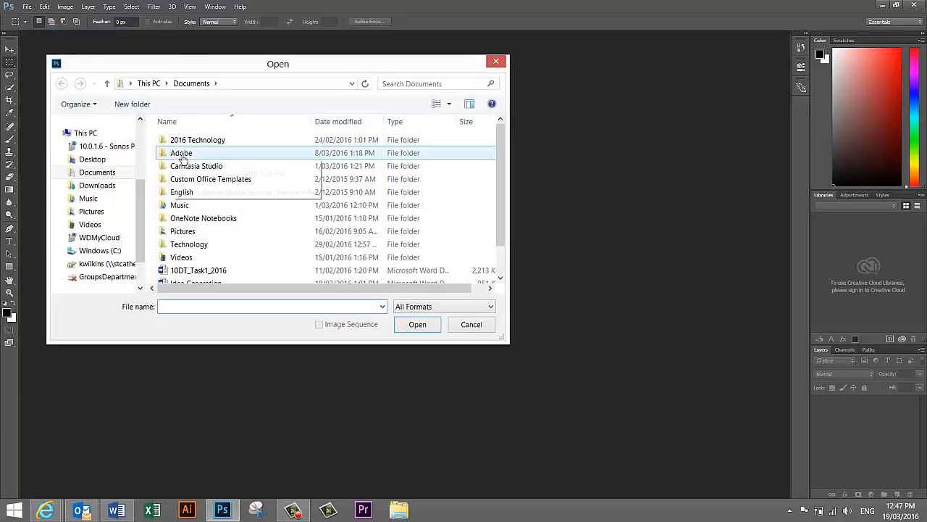
{"action": "left_click", "coordinate": [92, 158]}
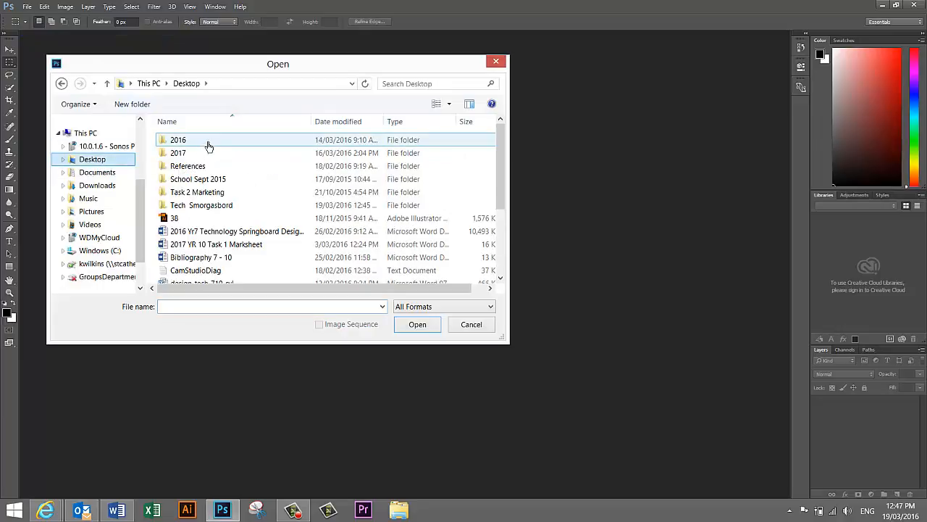
{"action": "double_click", "coordinate": [202, 205]}
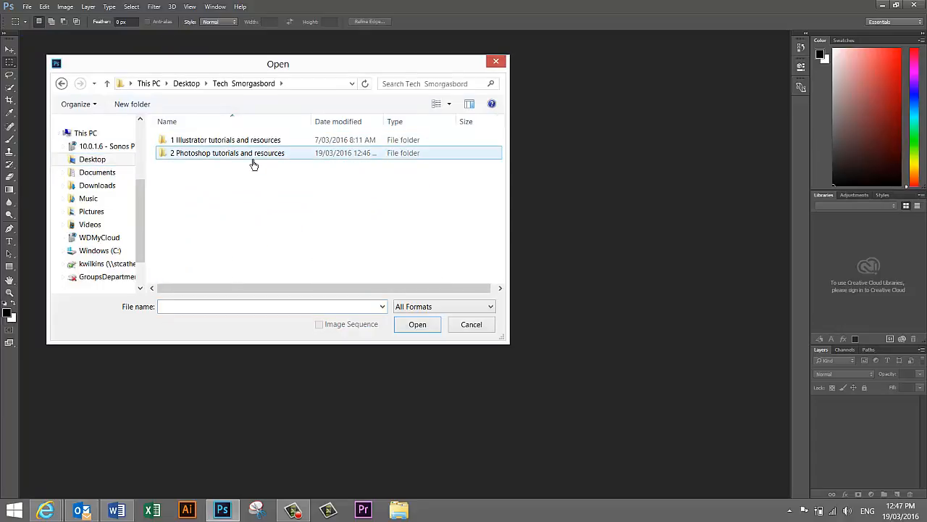
{"action": "double_click", "coordinate": [228, 152]}
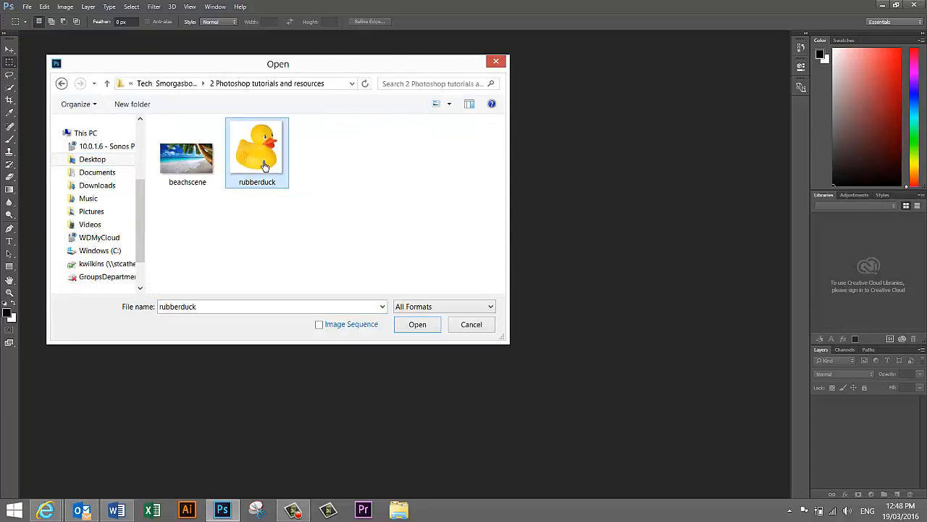
{"action": "left_click", "coordinate": [417, 324]}
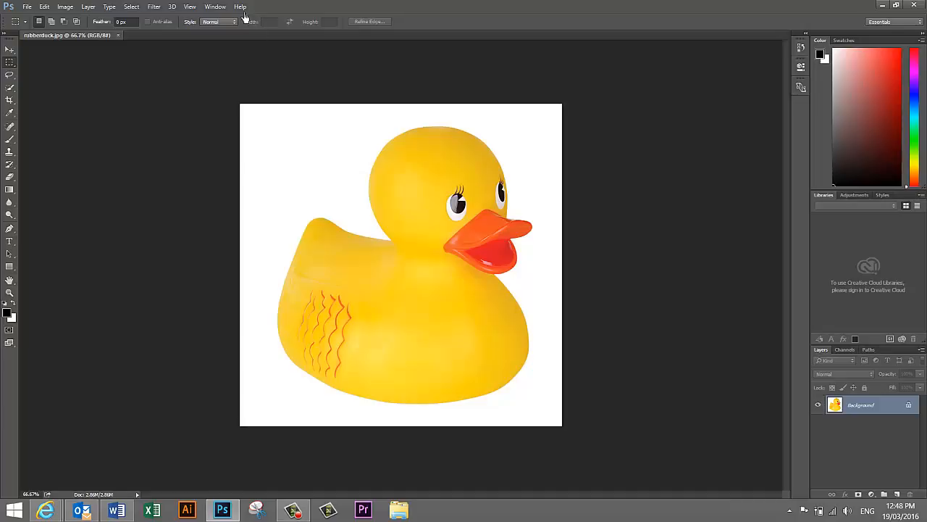
- Convert the locked Background into an editable layer named 'duck'
{"action": "left_click", "coordinate": [215, 6]}
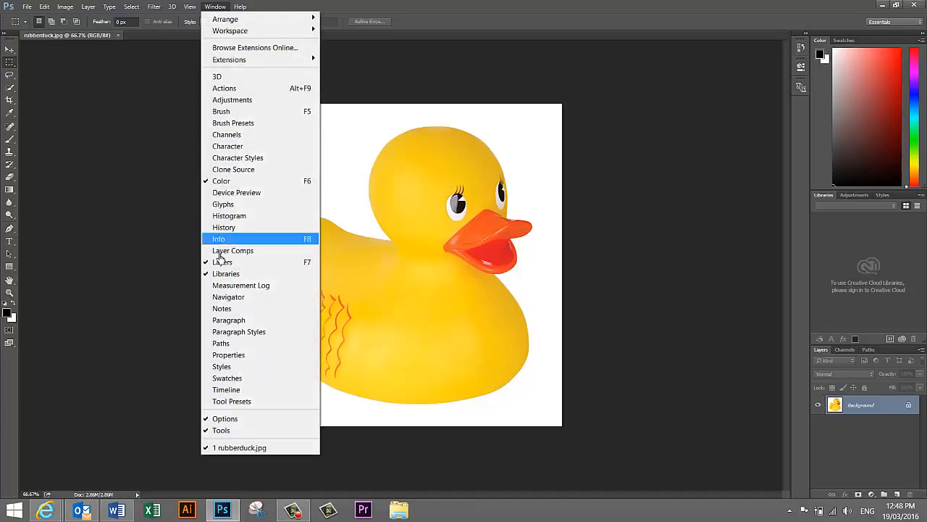
{"action": "mouse_move", "coordinate": [558, 224]}
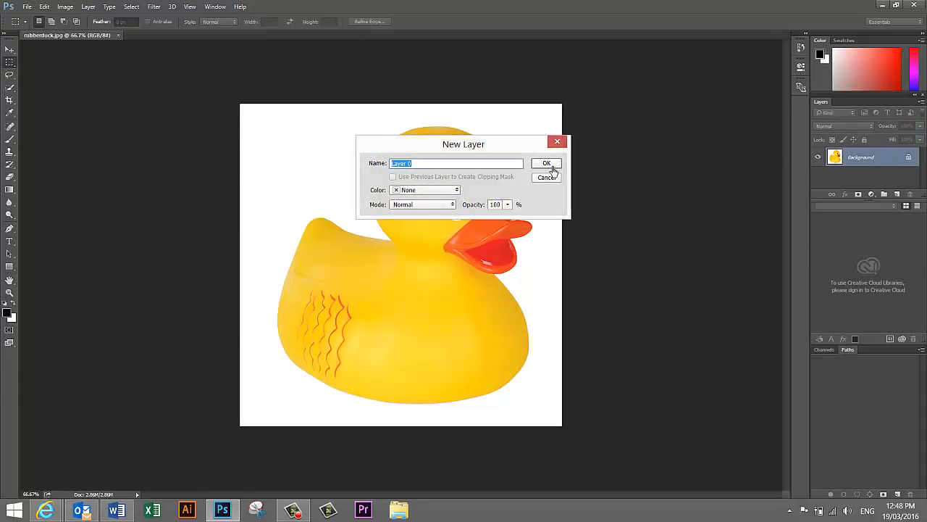
{"action": "mouse_move", "coordinate": [429, 174]}
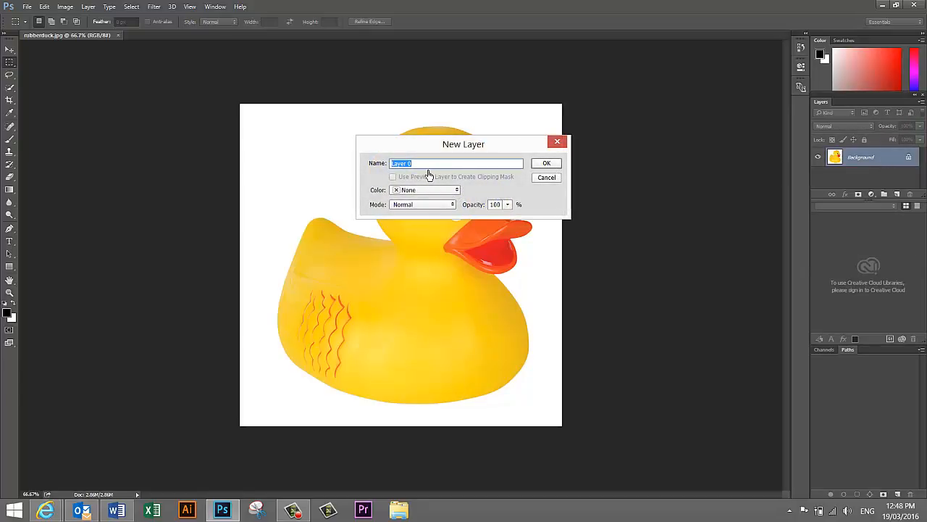
{"action": "type", "text": "duck"}
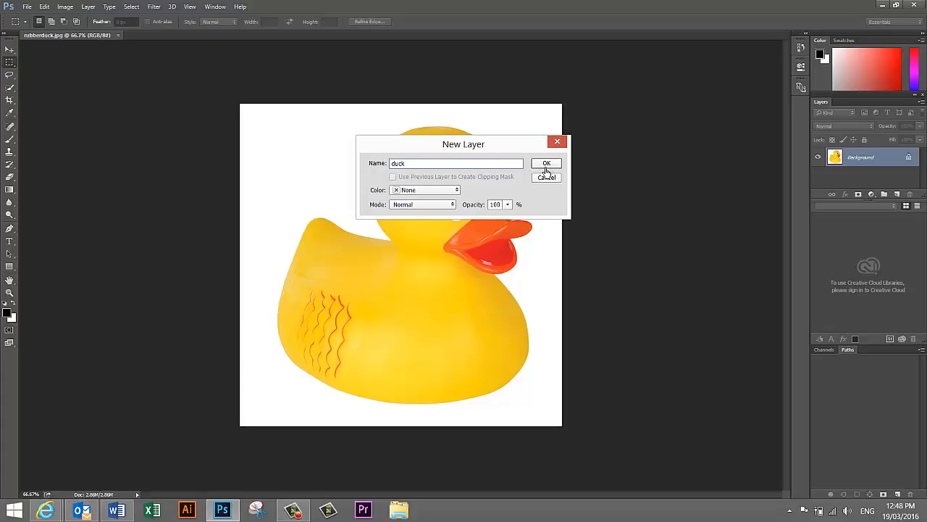
{"action": "left_click", "coordinate": [547, 163]}
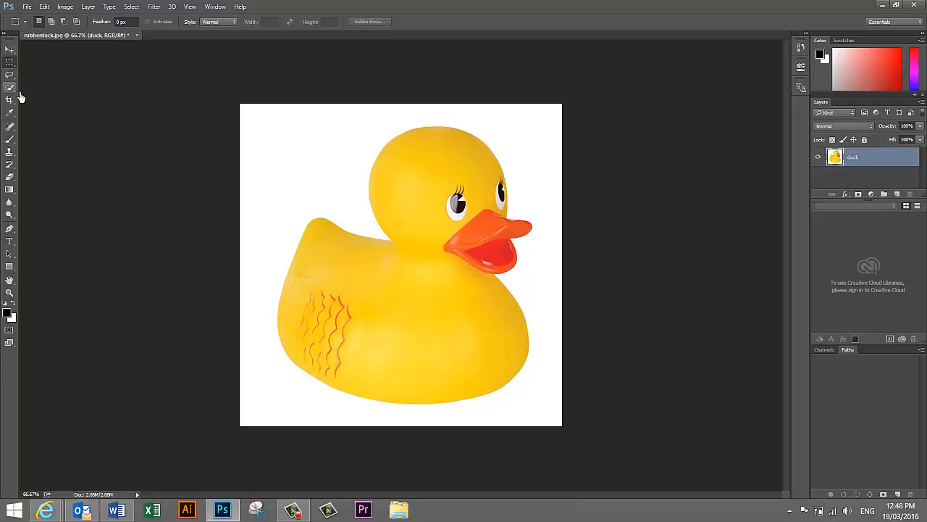
- Show the alternative selection tools flyout to reach the Magic Wand Tool
{"action": "left_click", "coordinate": [10, 87]}
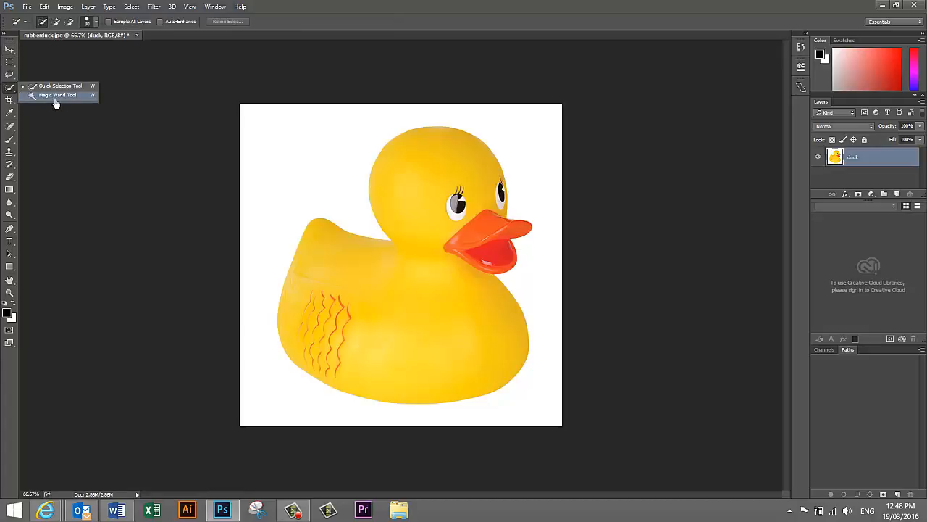
{"action": "mouse_move", "coordinate": [71, 106]}
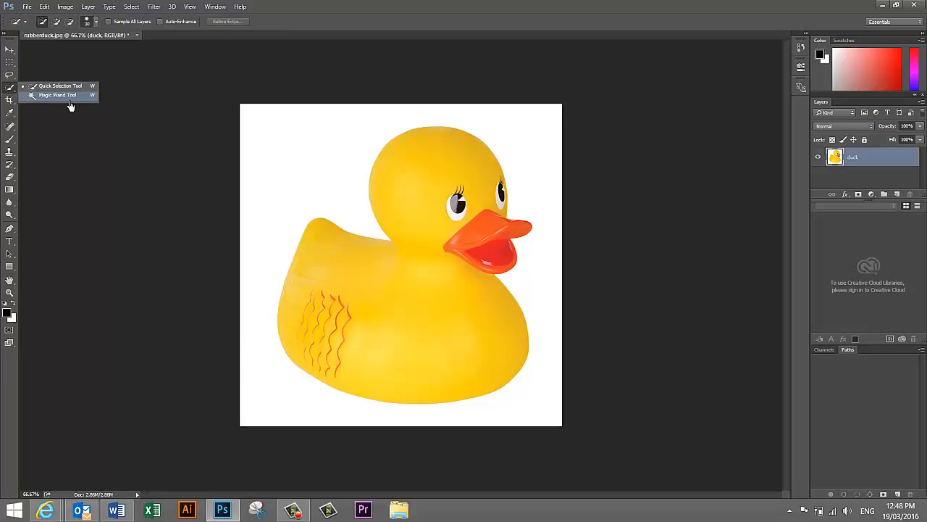
{"action": "mouse_move", "coordinate": [86, 104]}
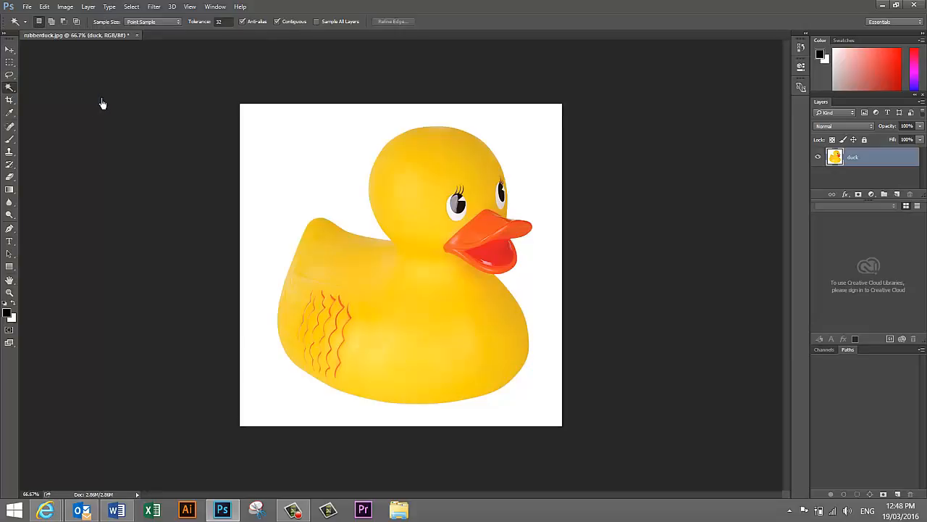
{"action": "mouse_move", "coordinate": [289, 154]}
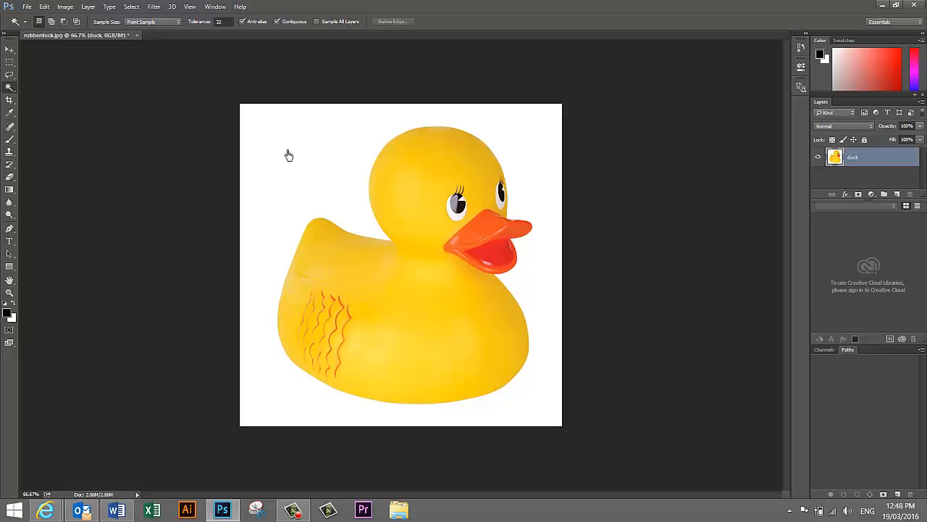